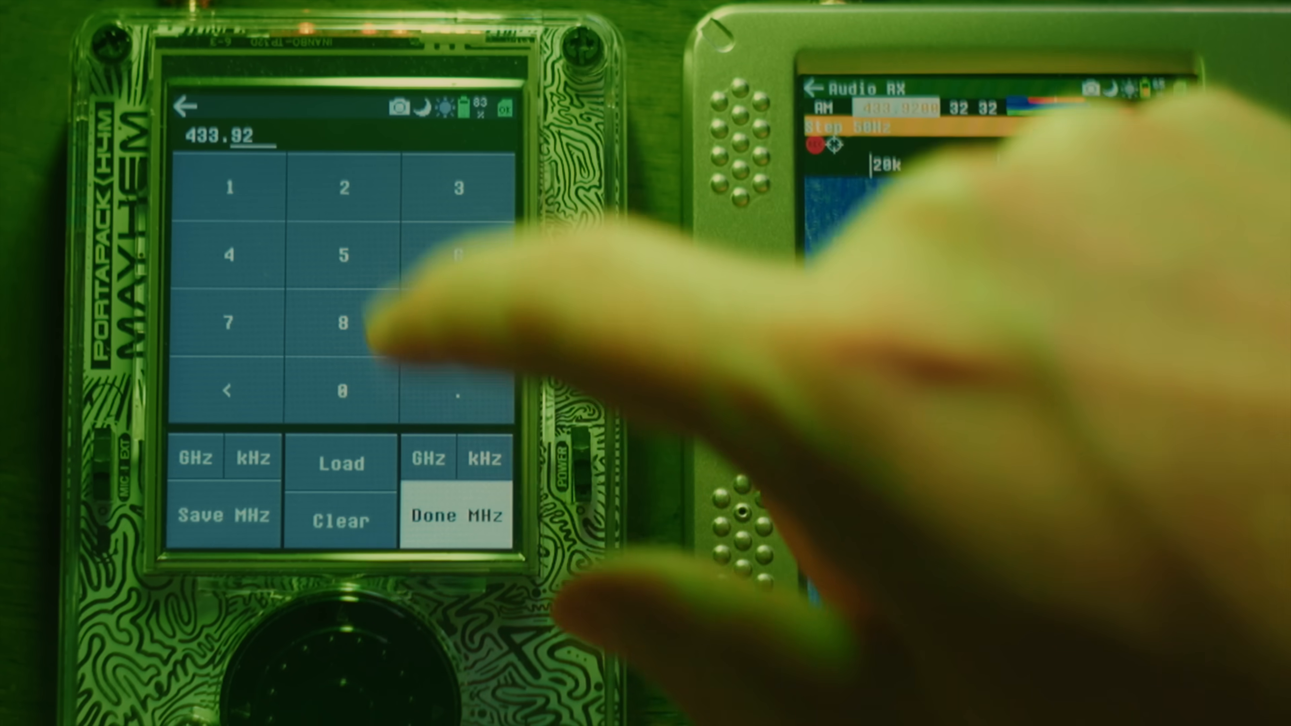
Browse the earlier review material, scrolling through the page and selecting items on screen
left_click(457, 516)
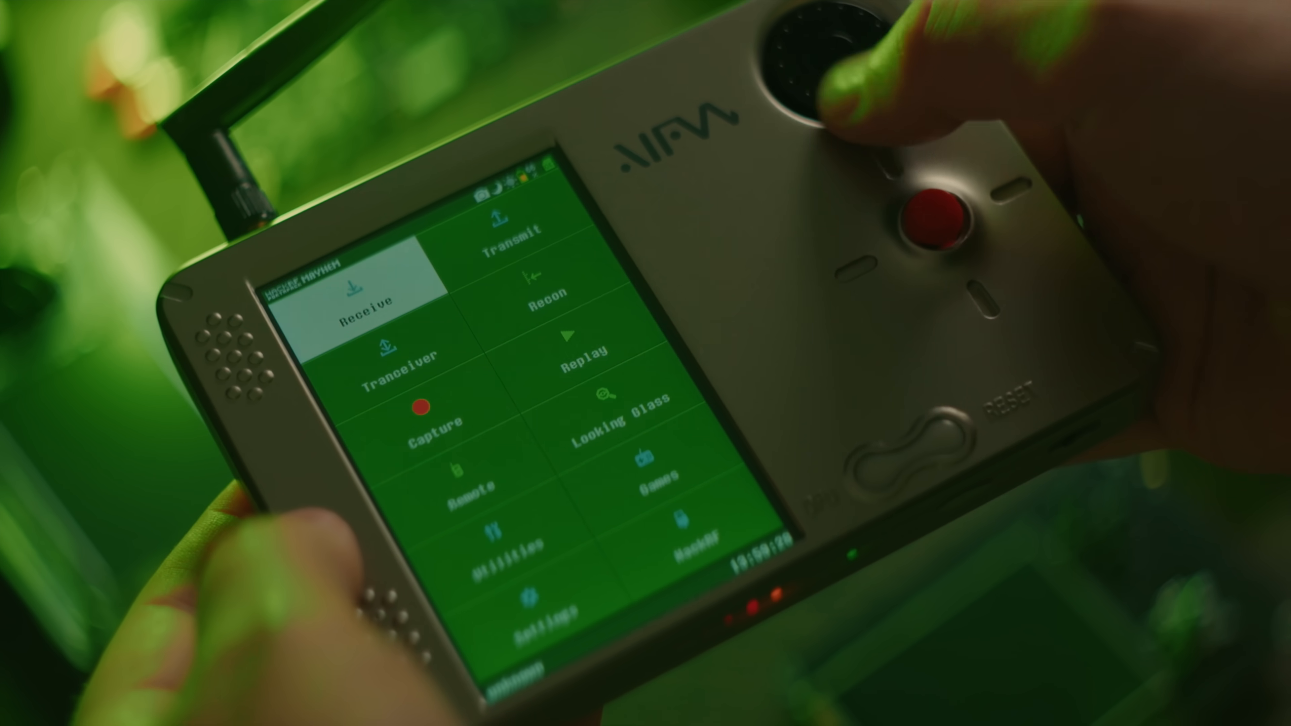
left_click(363, 304)
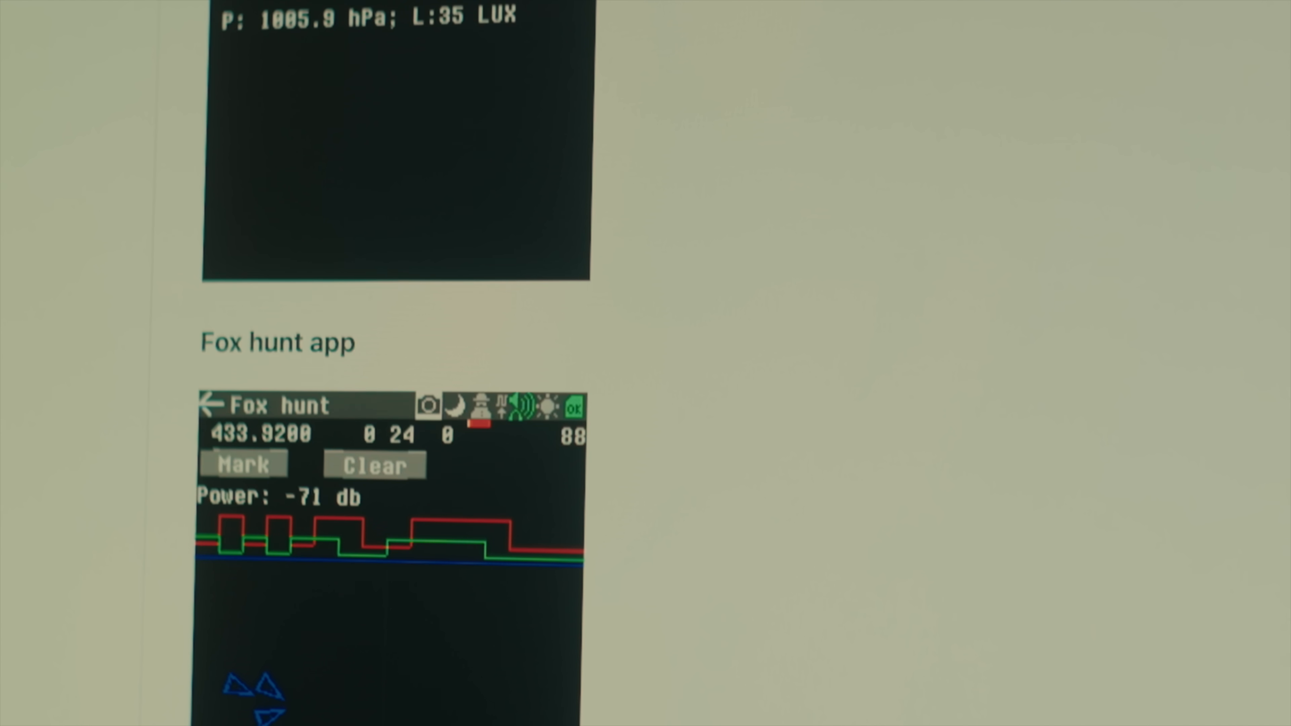
scroll("down", 3)
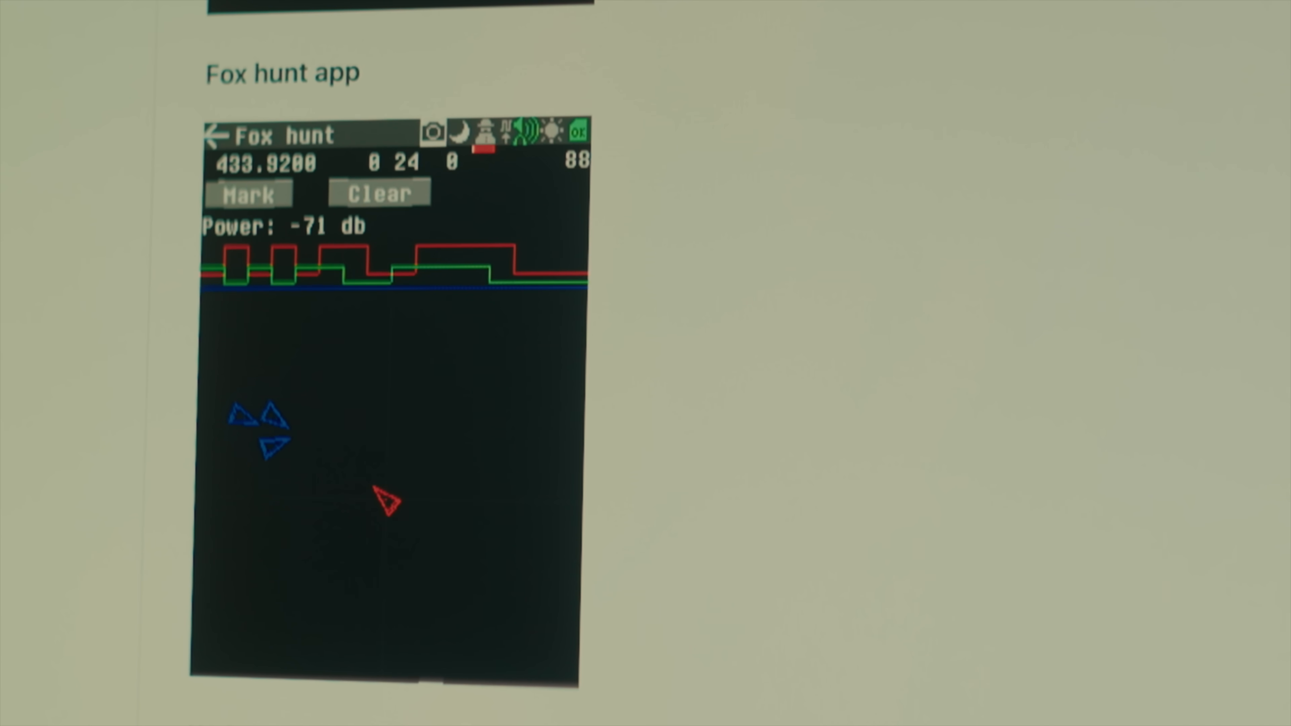
scroll("down", 3)
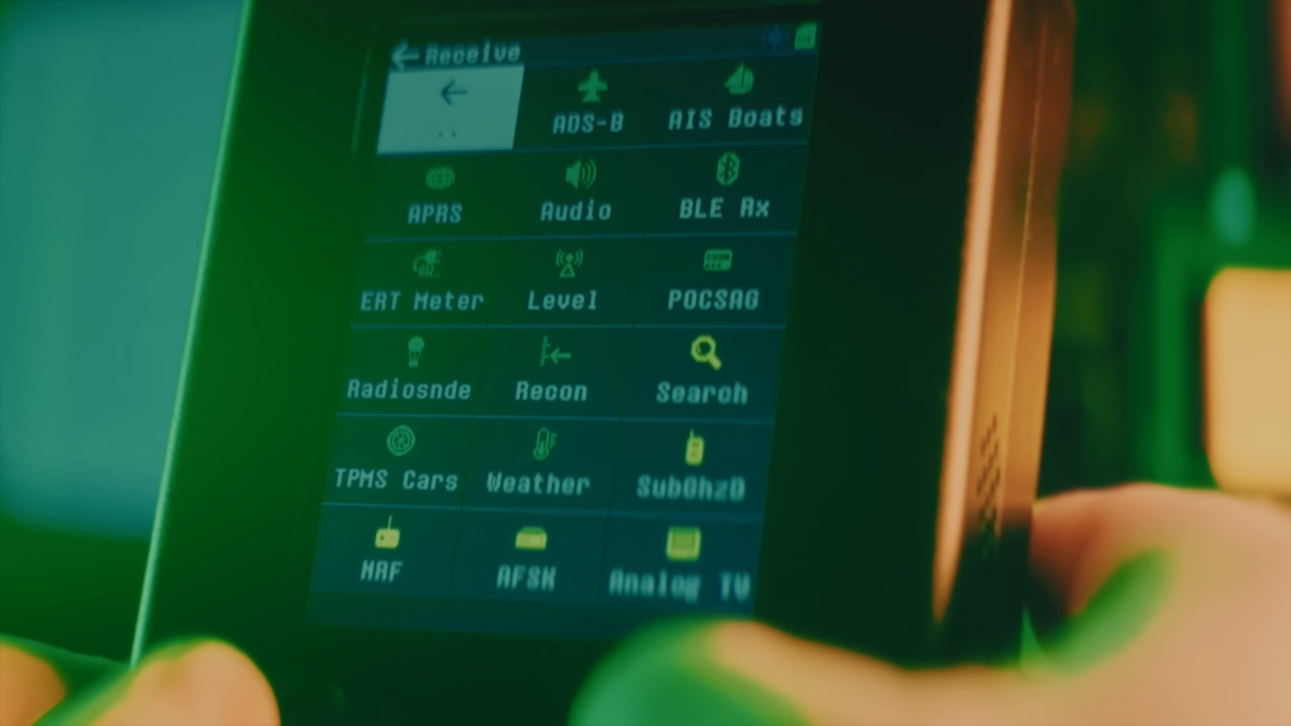
left_click(587, 99)
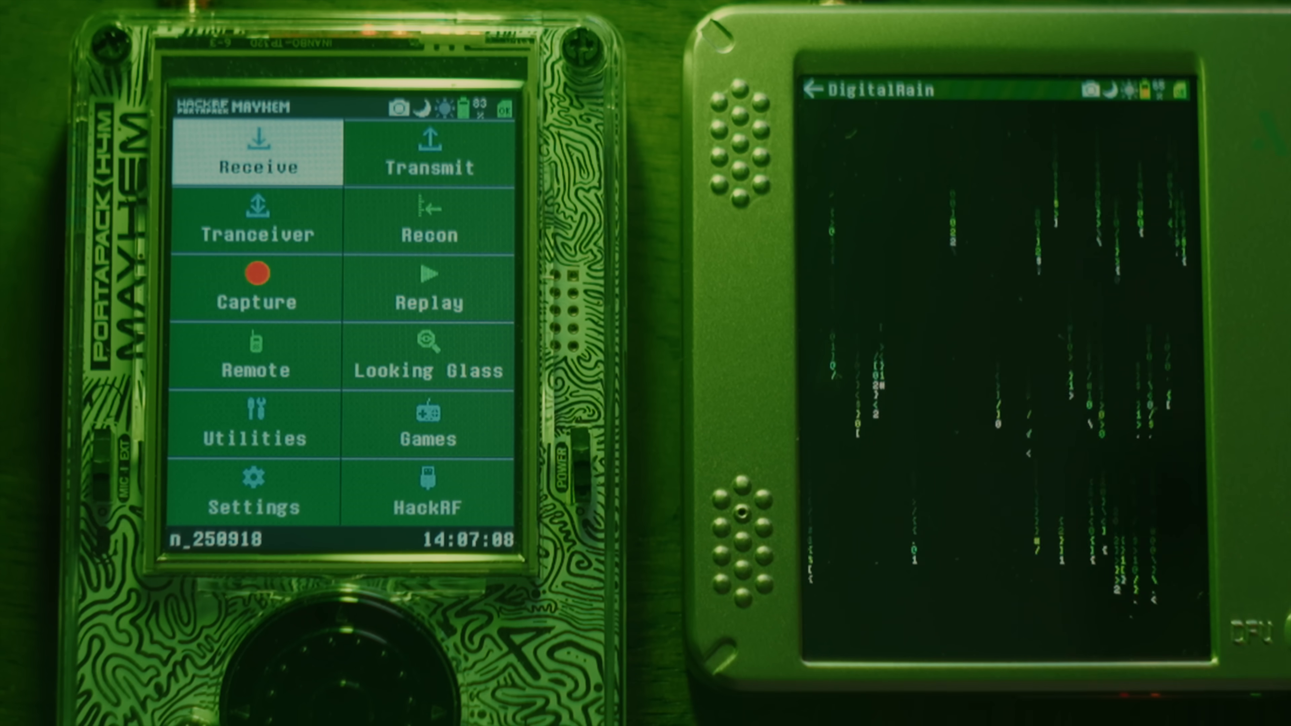
On the H4M, bring up the frequency keypad and enter 433 toward Done MHz
left_click(256, 494)
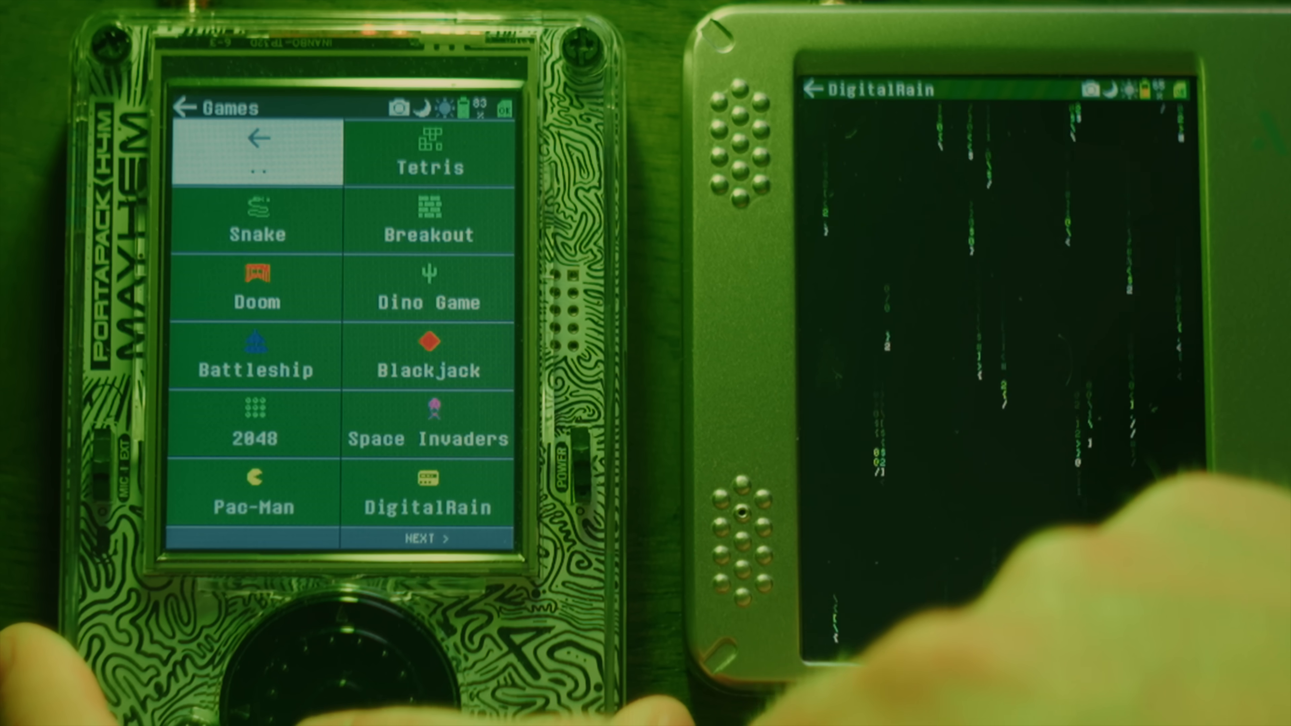
left_click(427, 495)
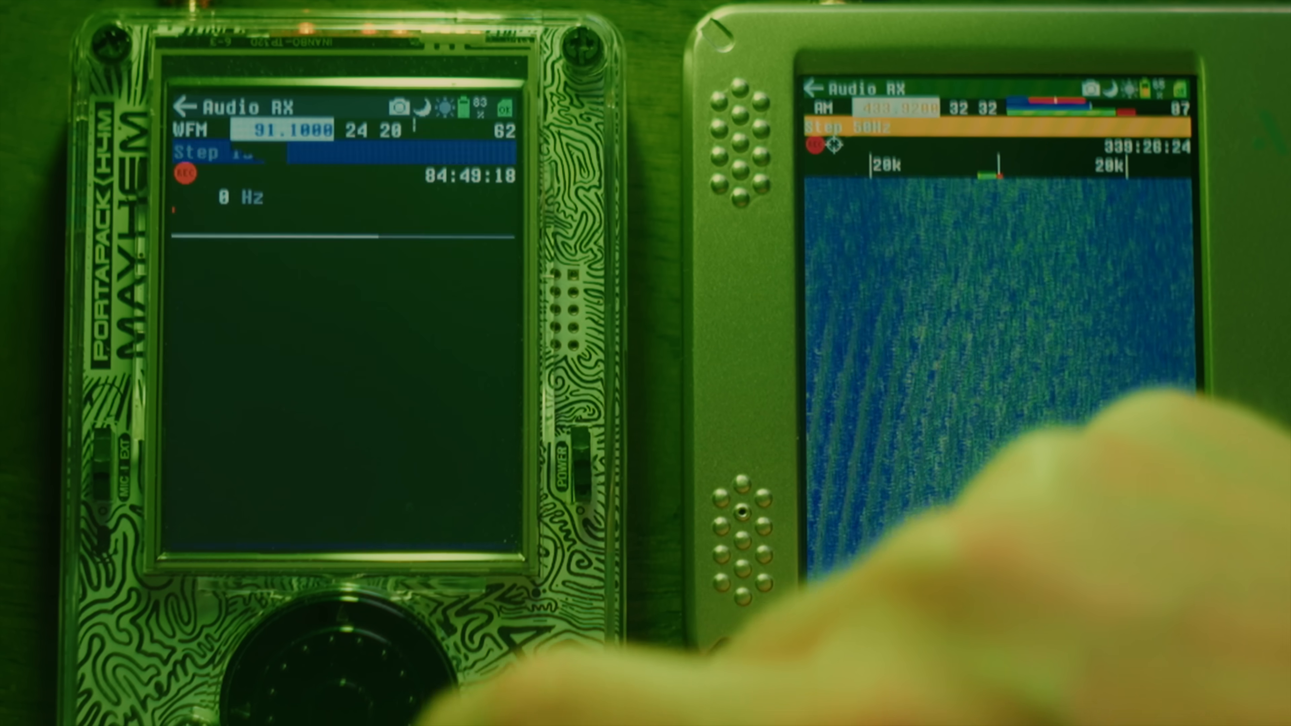
left_click(271, 129)
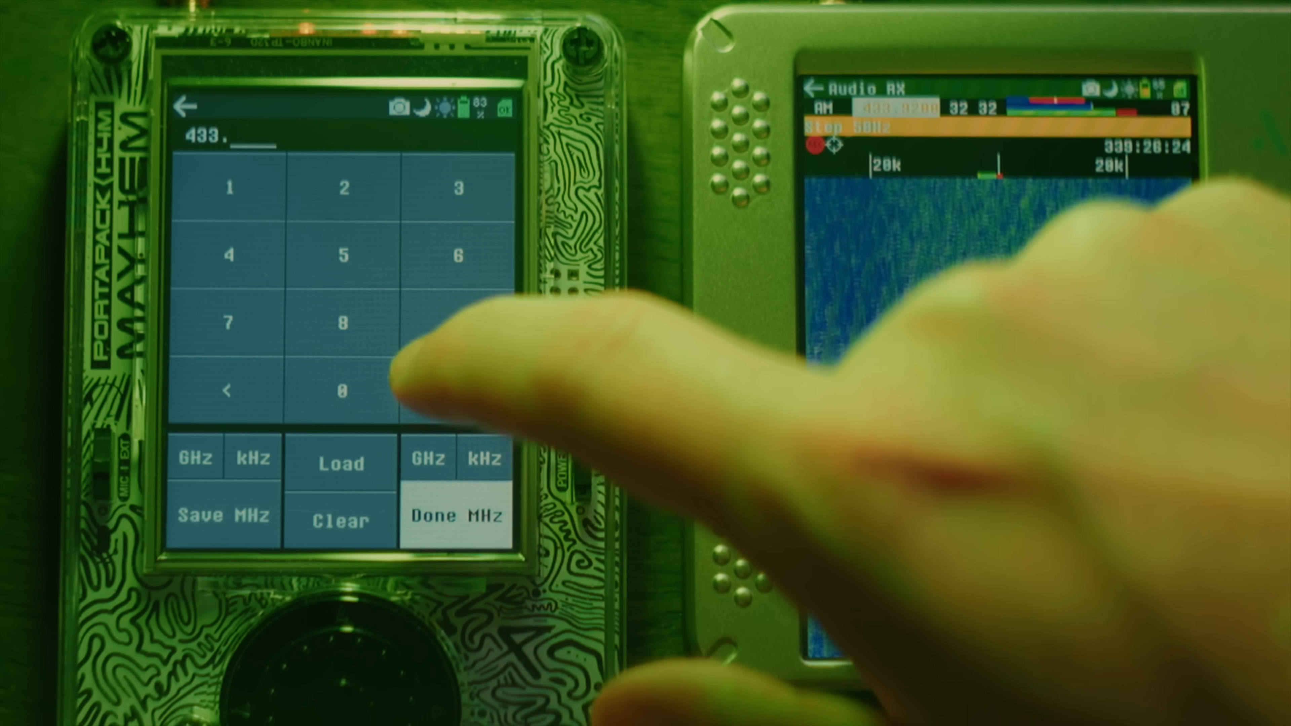
left_click(455, 514)
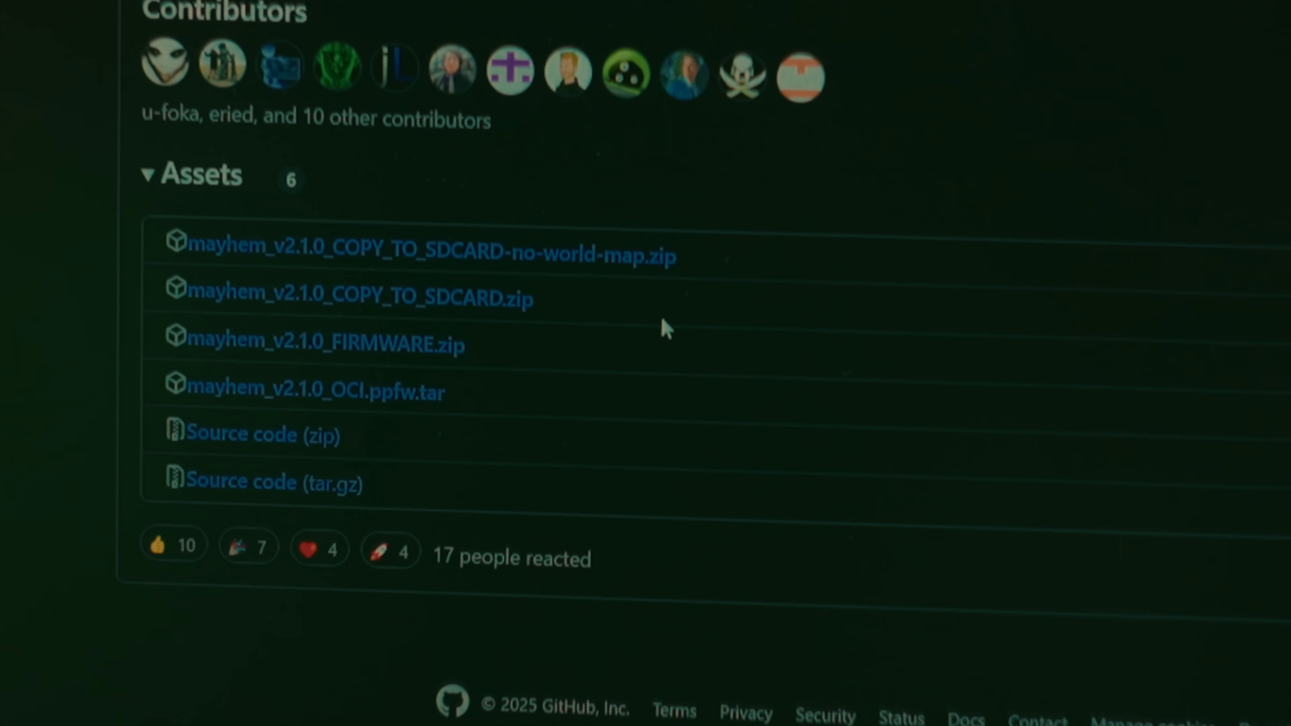
mouse_move(632, 323)
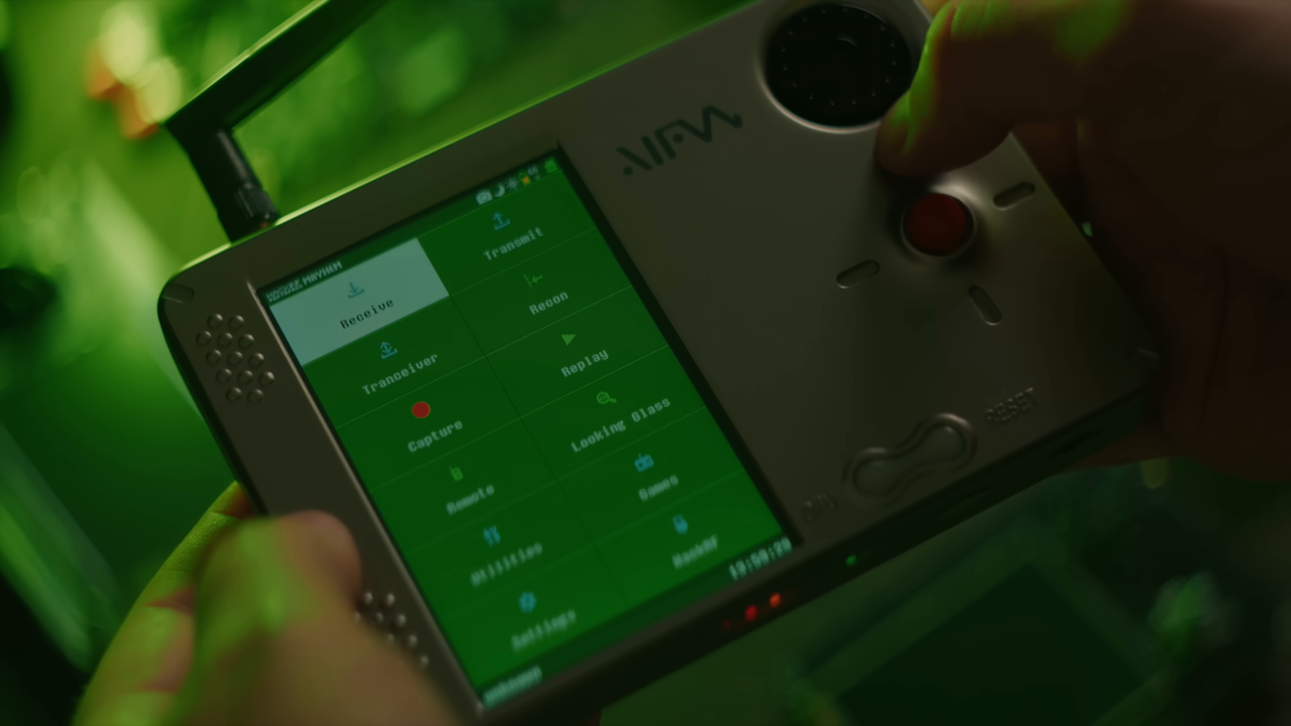
left_click(363, 304)
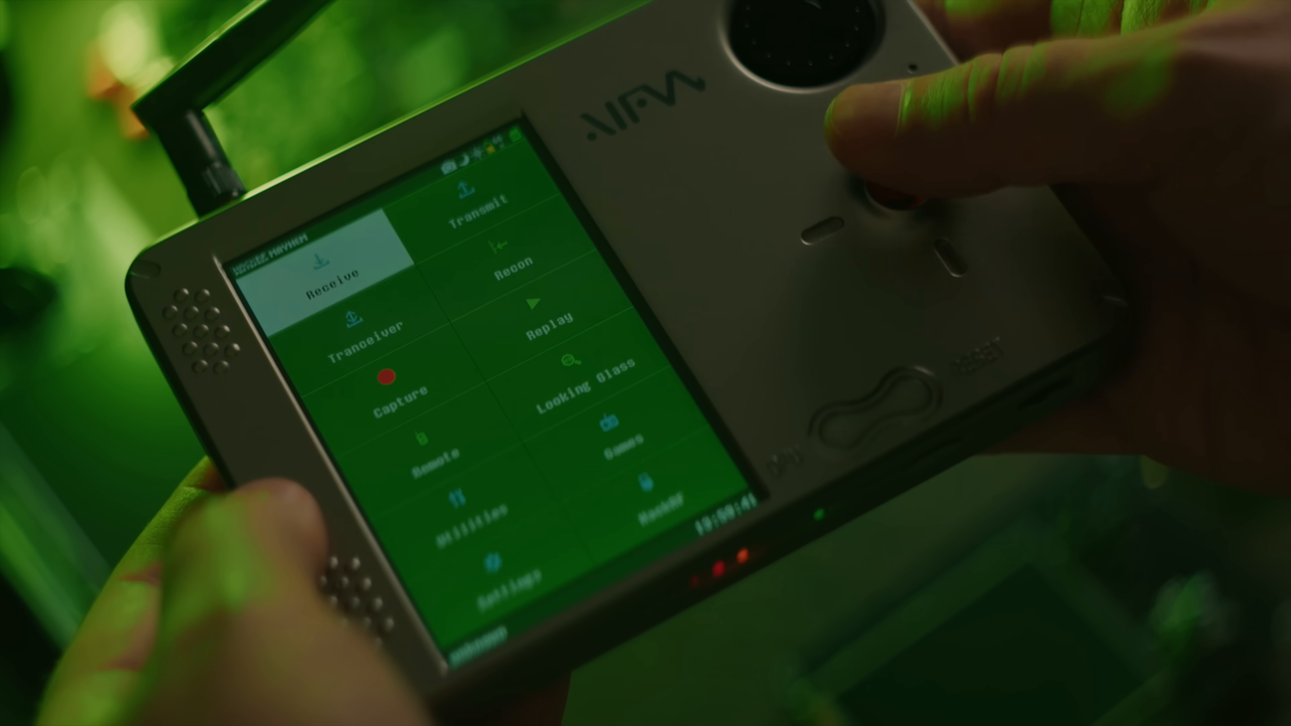
left_click(322, 271)
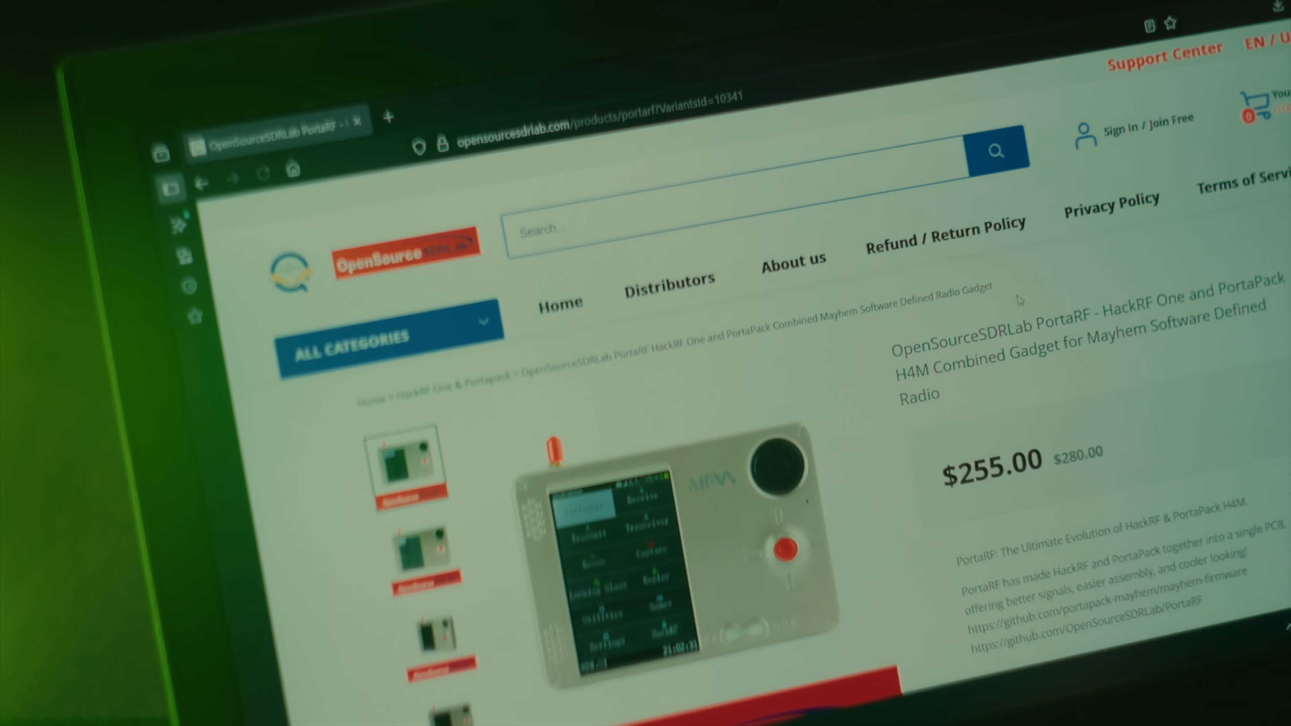
Scroll the OpenSourceSDRLab PortaRF product page to its $255.00 price and description
scroll("down", 3)
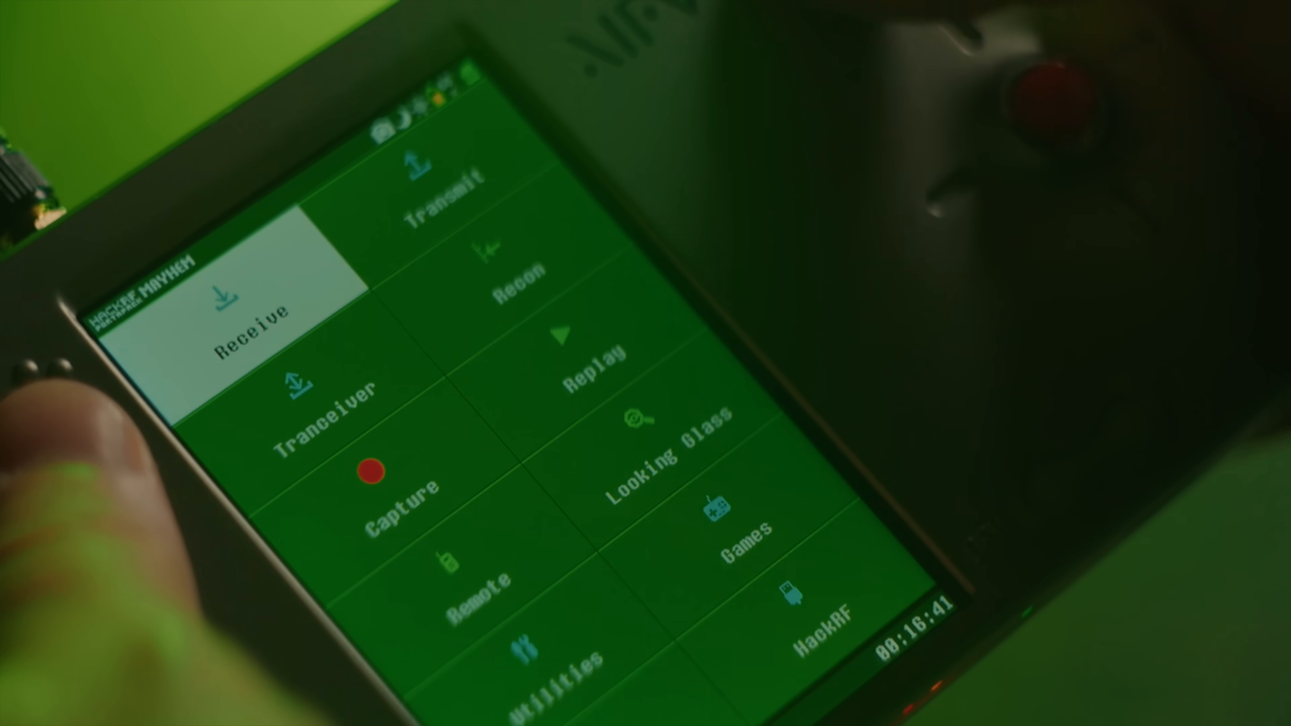
left_click(731, 510)
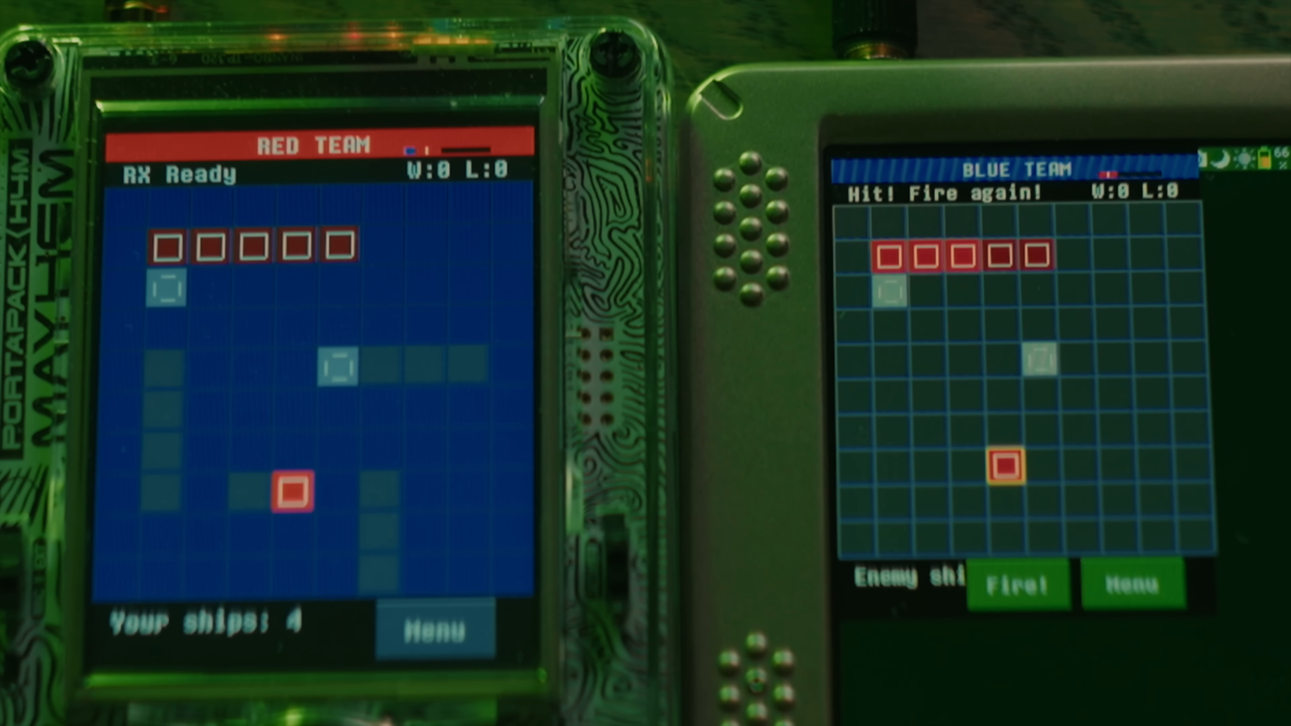
Fire at a grid cell in Battleship so the blue team scores a hit
left_click(1018, 583)
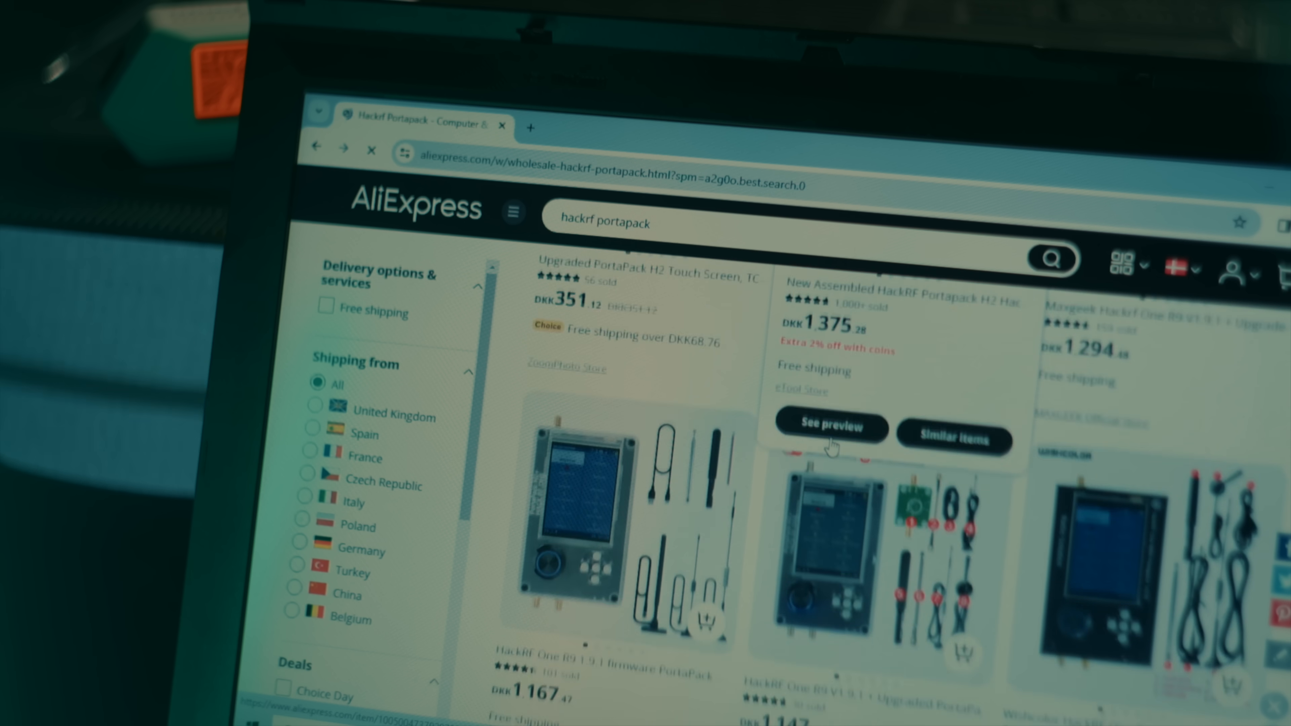
scroll("down", 3)
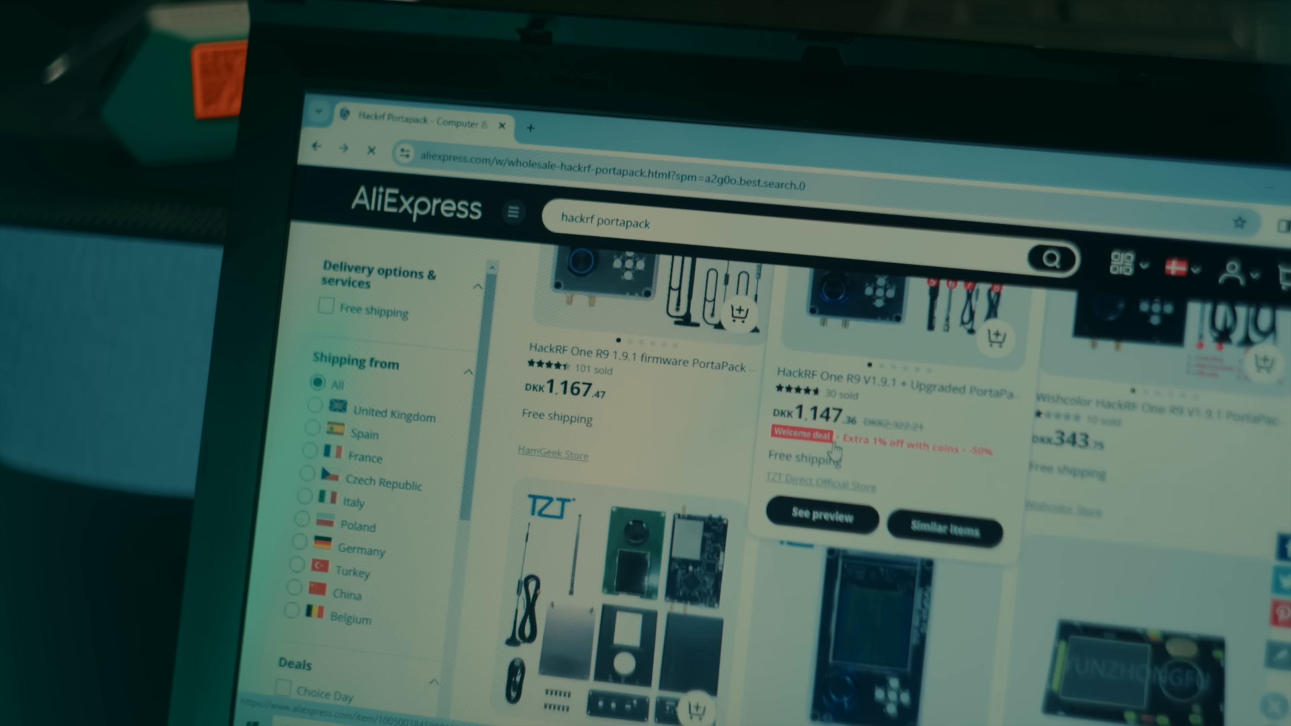
scroll("down", 3)
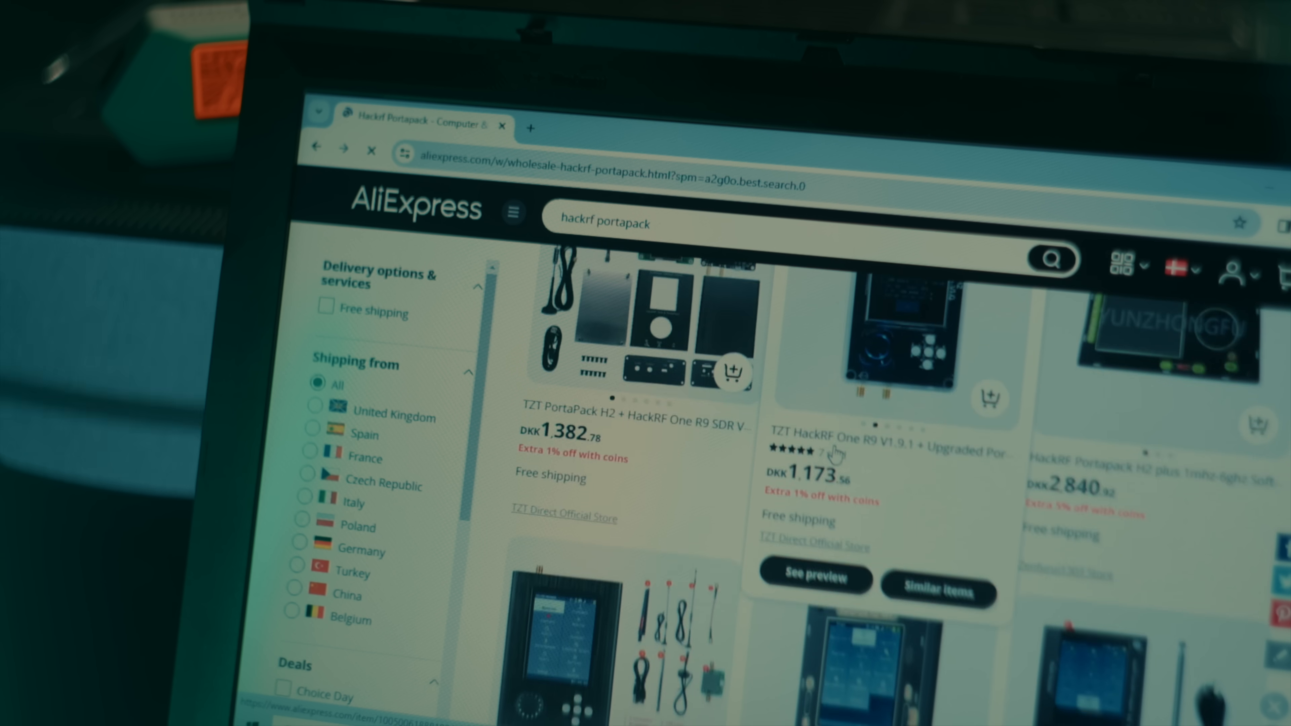
type("opensourcesdrlab")
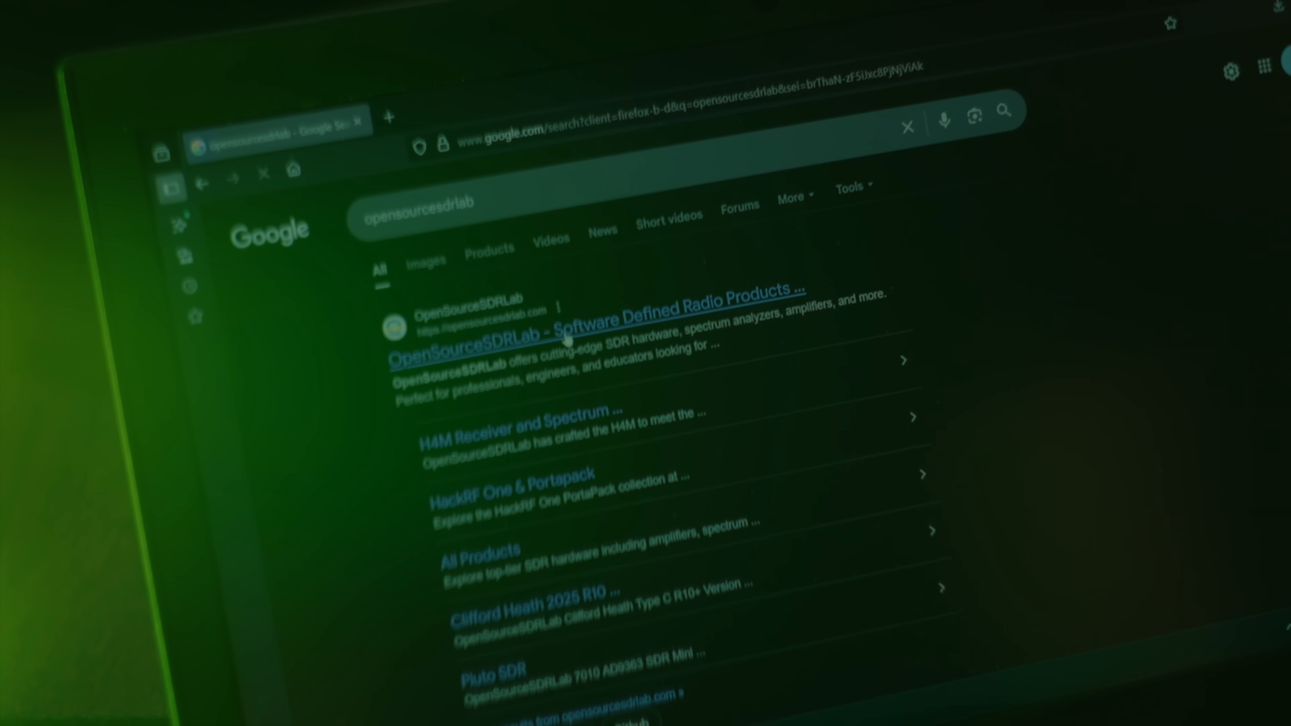
Go to the OpenSourceSDRLab home page from Google and scroll down to its Hot deals products
left_click(564, 336)
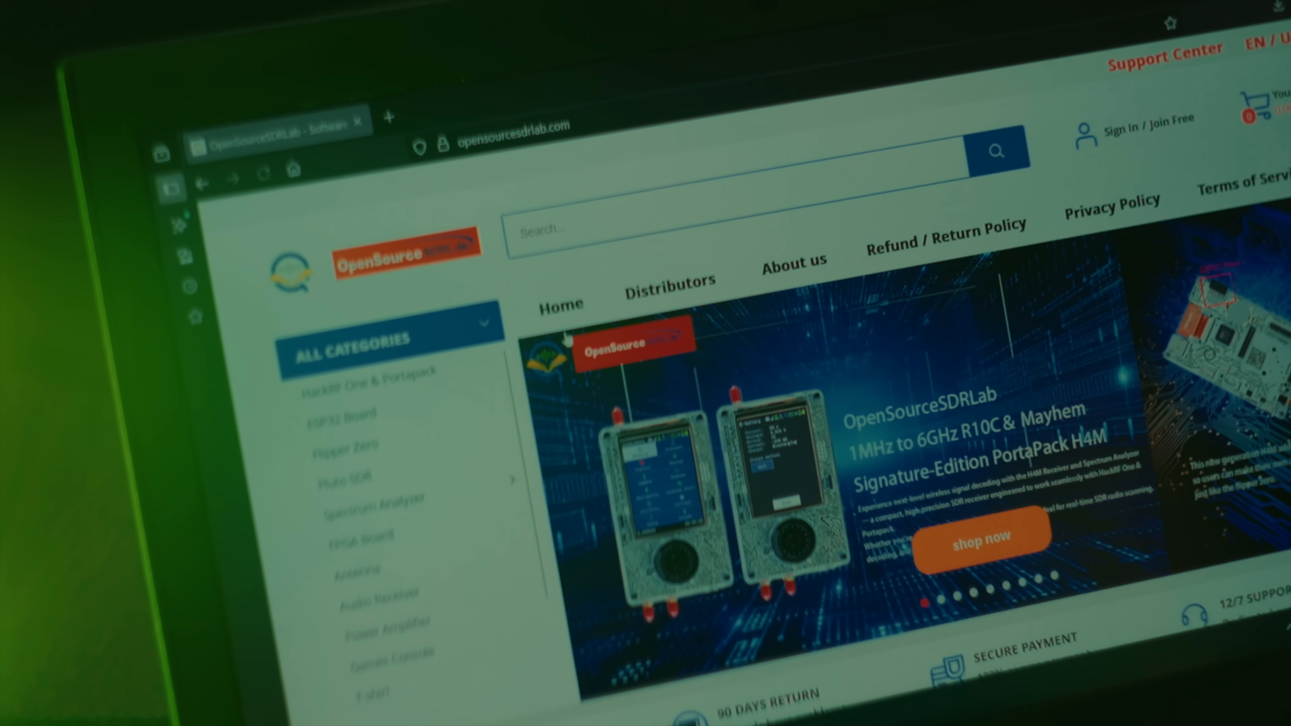
scroll("down", 3)
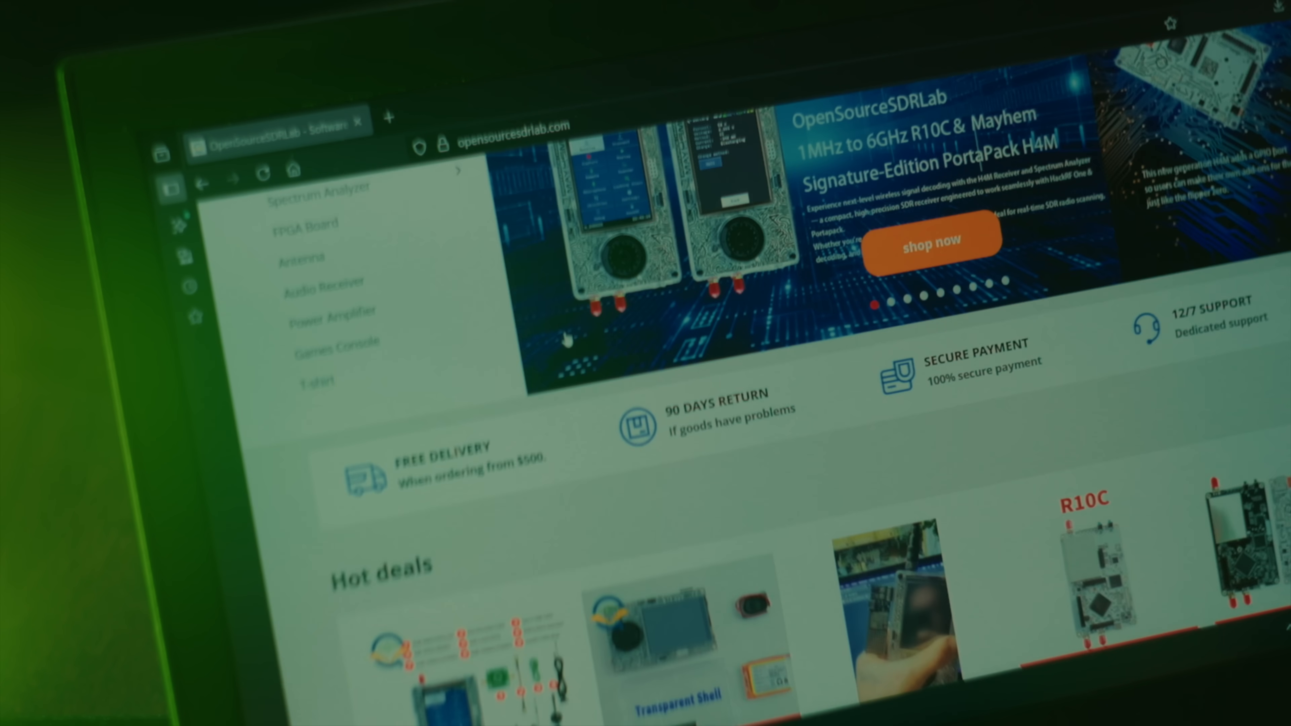
scroll("down", 3)
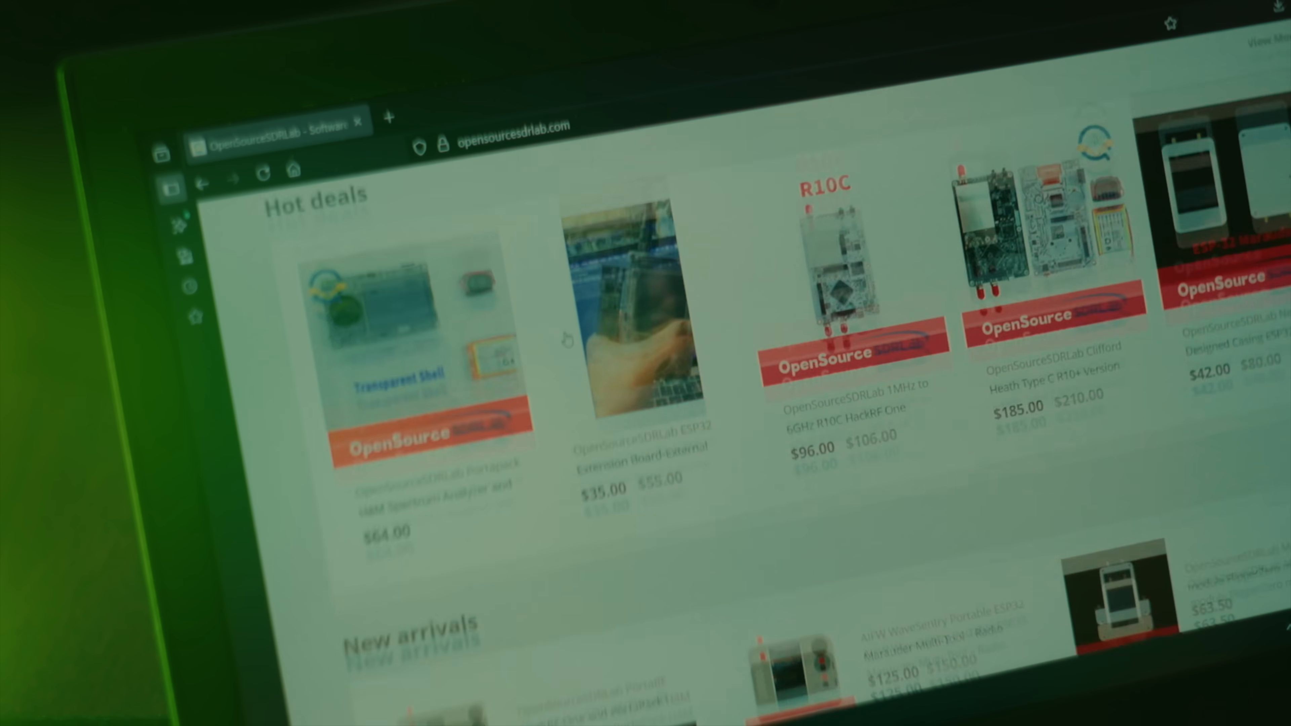
scroll("down", 3)
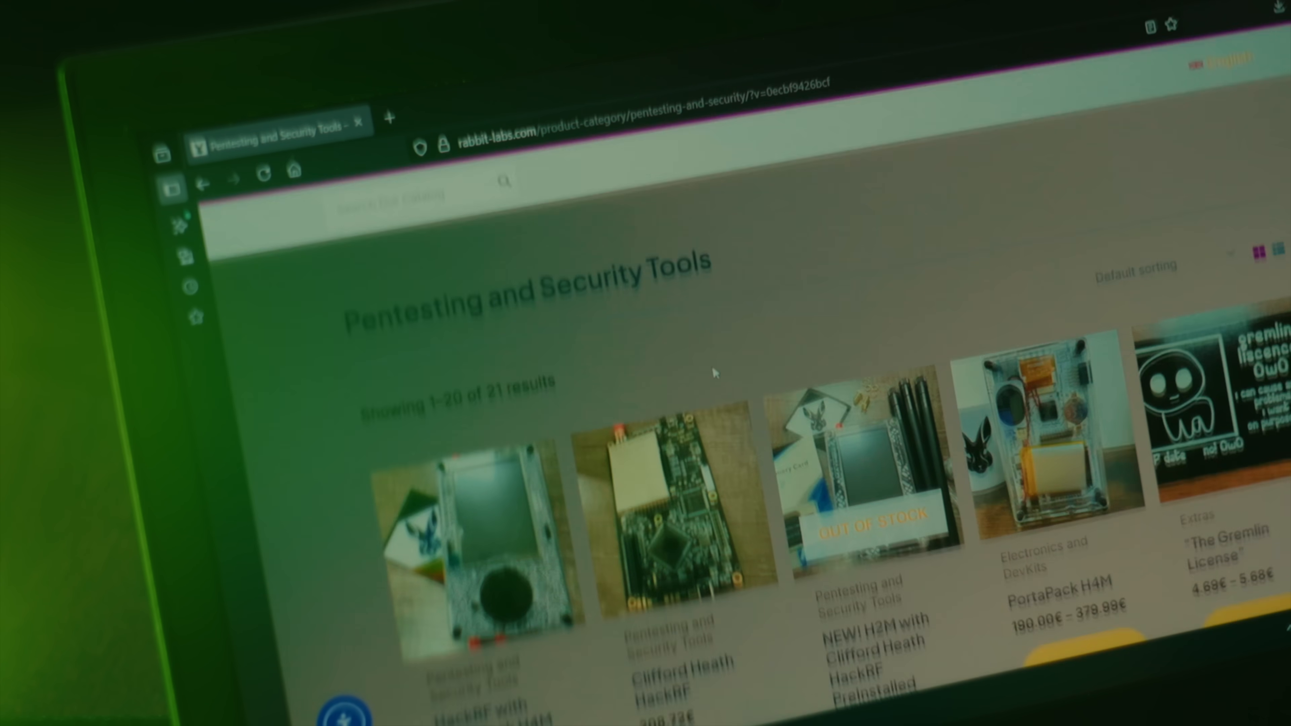
scroll("down", 3)
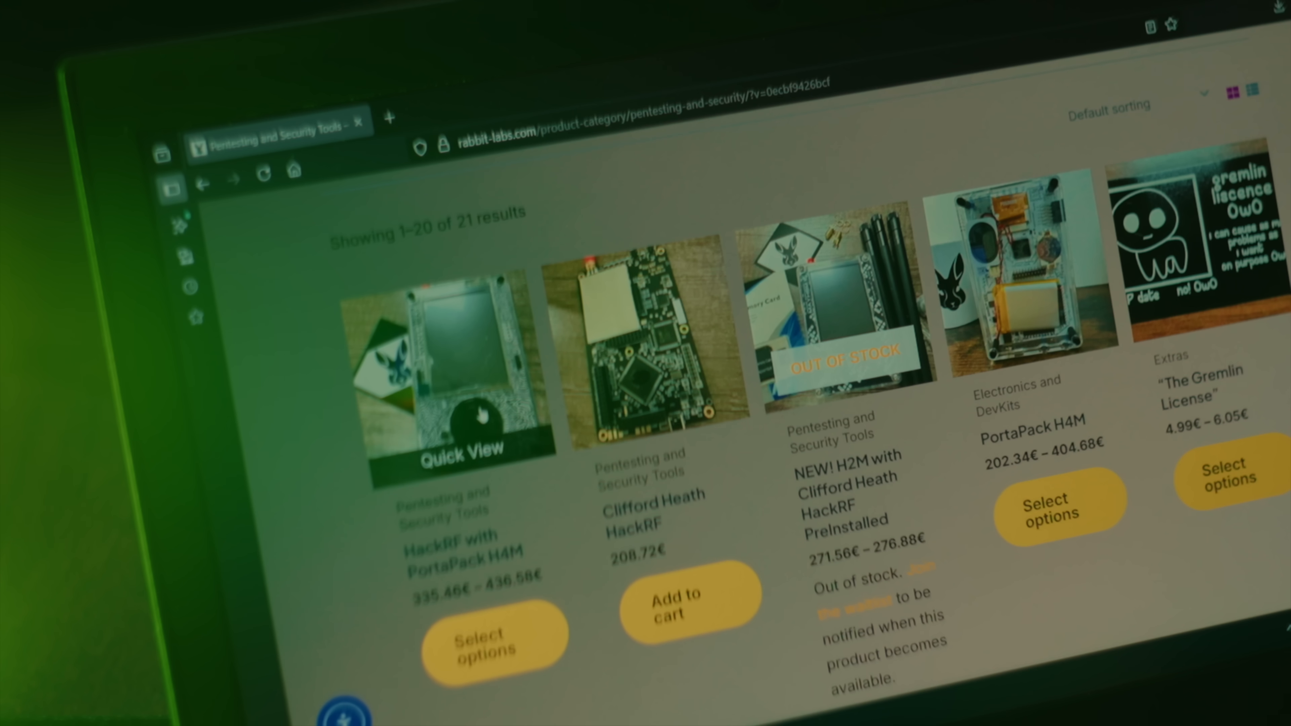